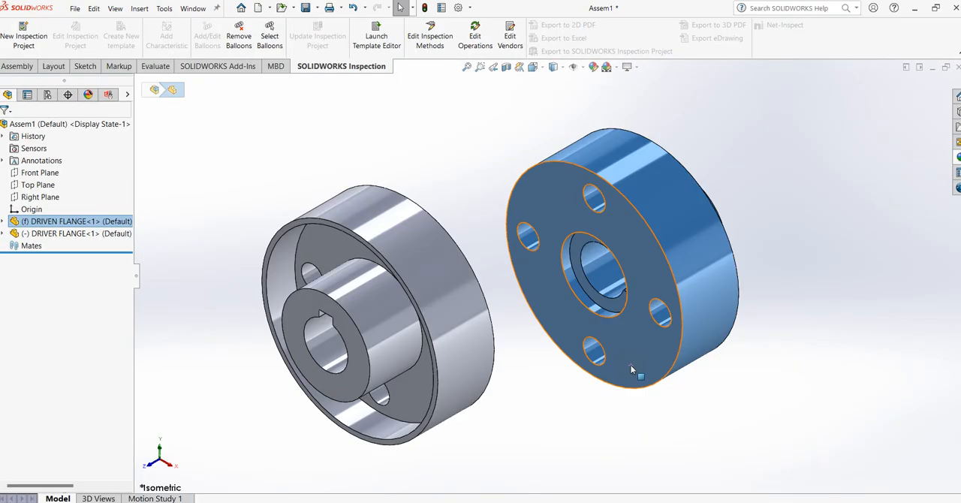
- Create a new part document and turn the view normal to the Right Plane
click(75, 8)
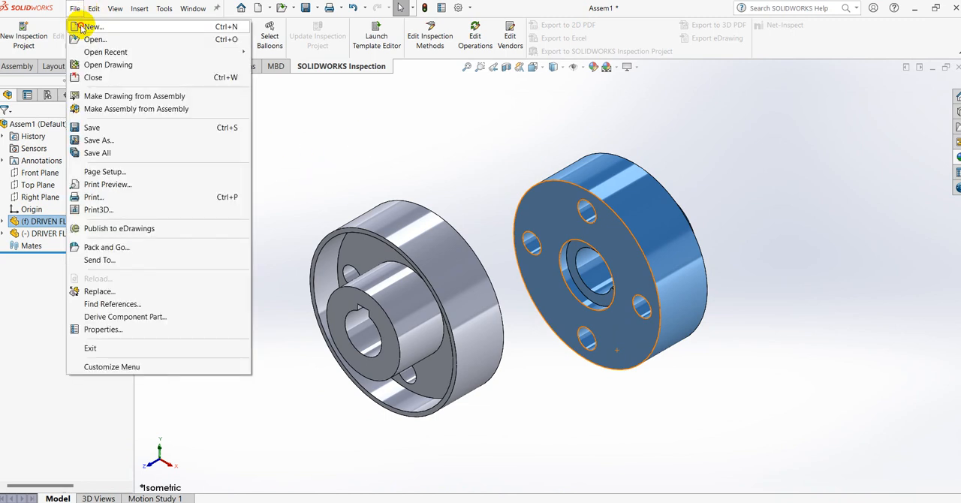
click(90, 26)
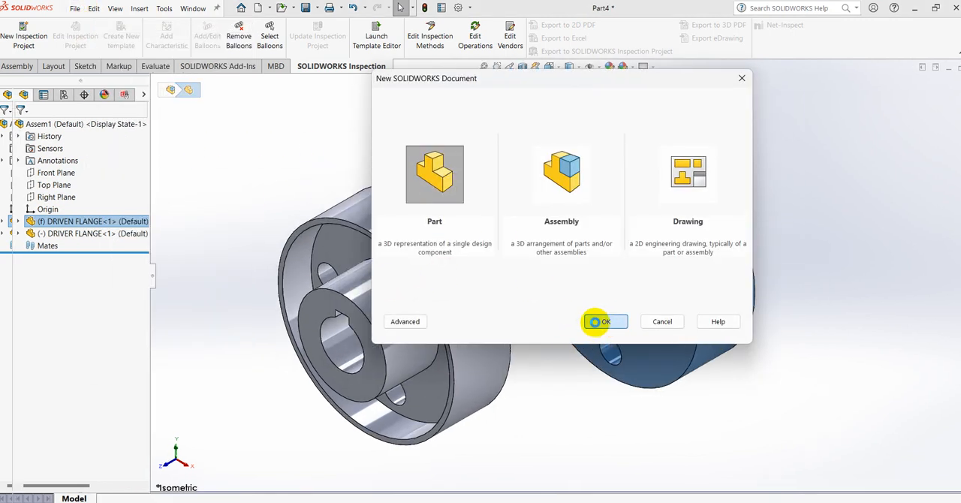
click(604, 321)
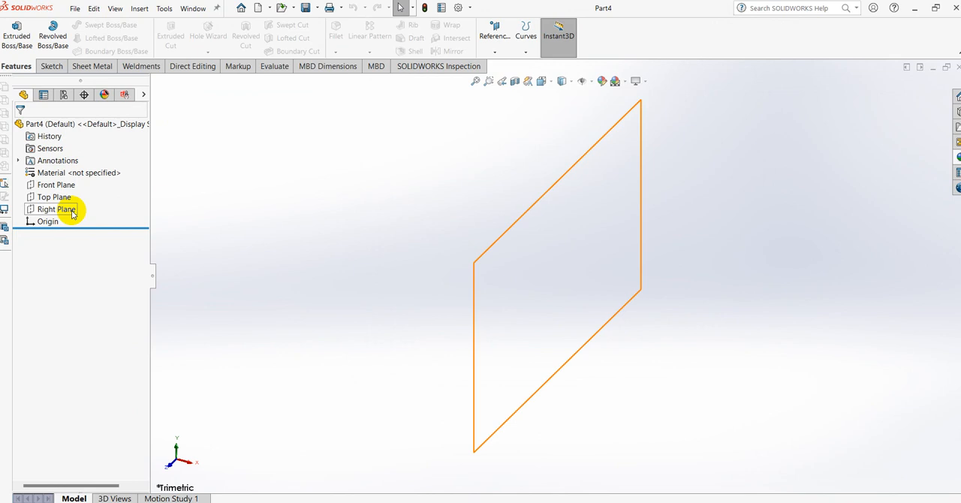
click(53, 208)
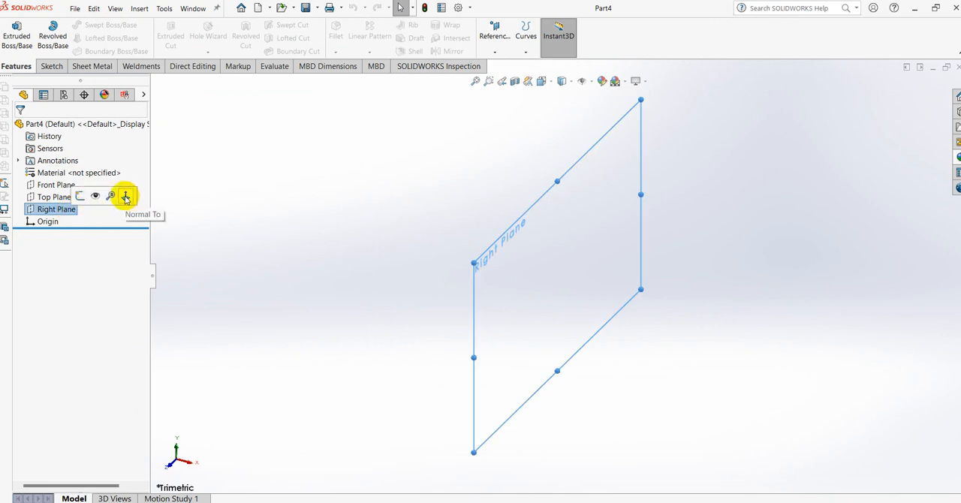
click(124, 196)
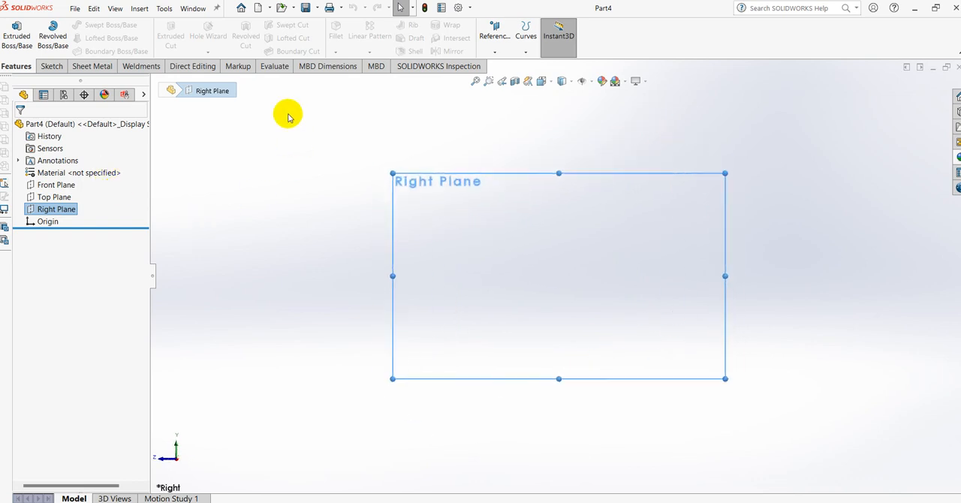
- Draw a horizontal construction centreline leftward from the origin
click(50, 66)
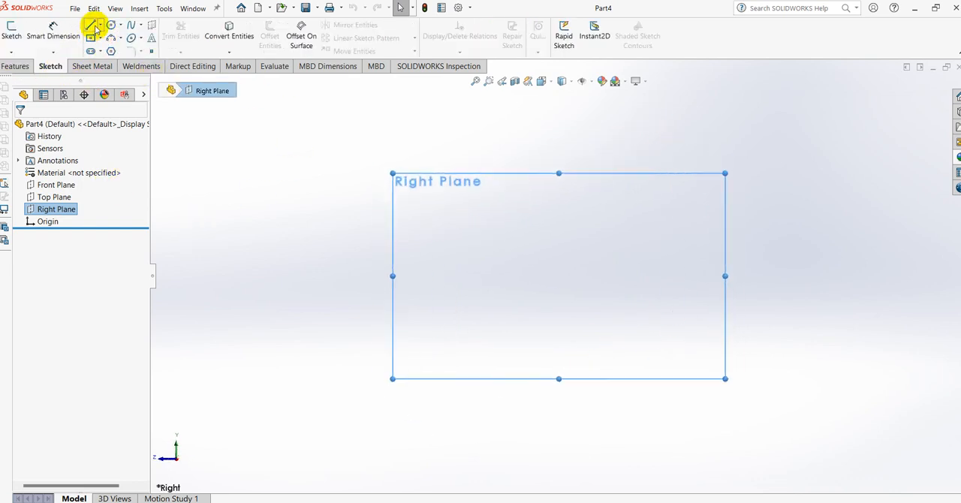
click(92, 24)
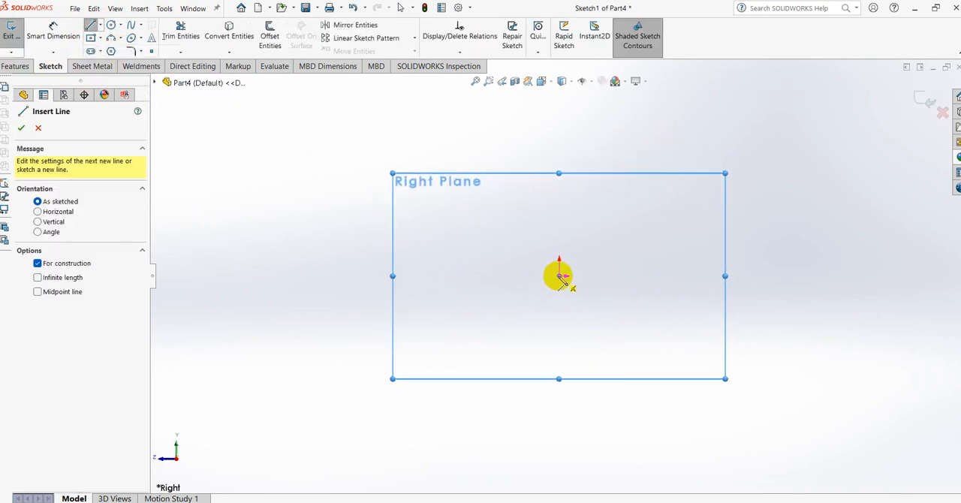
drag(559, 274, 426, 274)
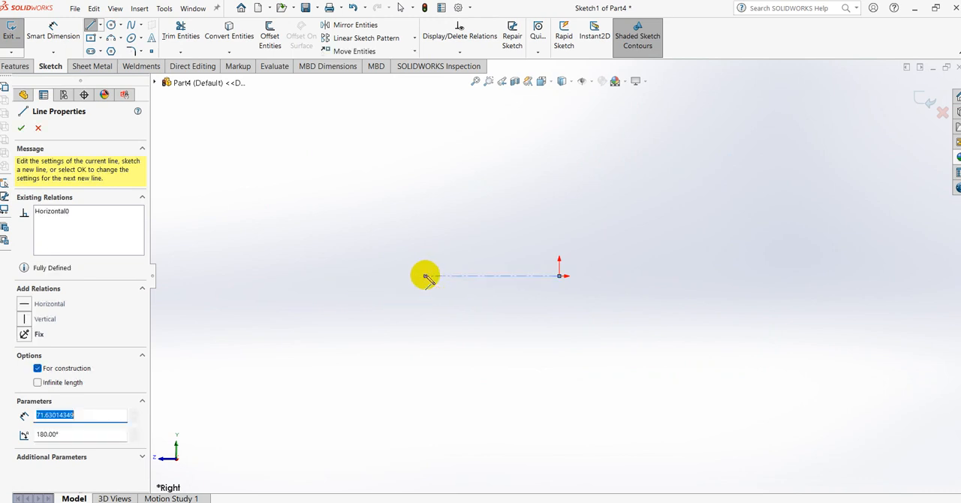
- Draw the open profile lines above the centreline, then exit the Line tool
right_click(426, 274)
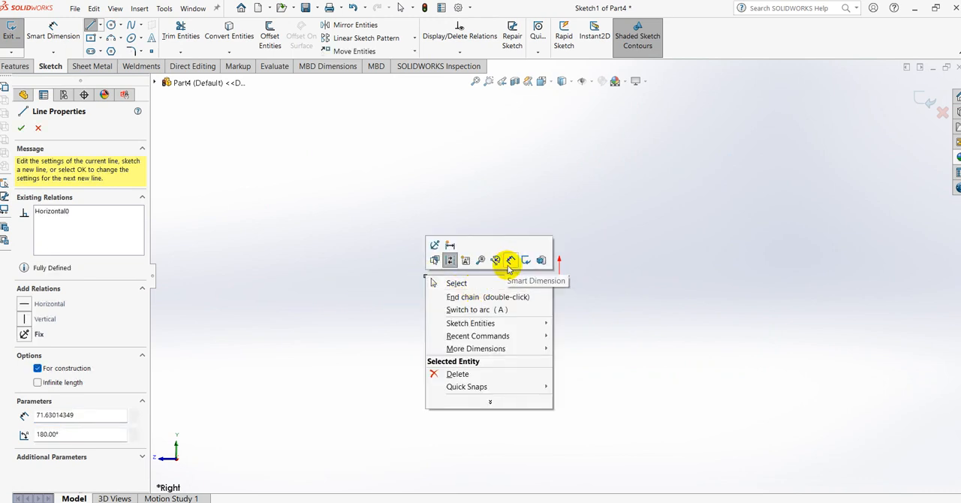
click(457, 283)
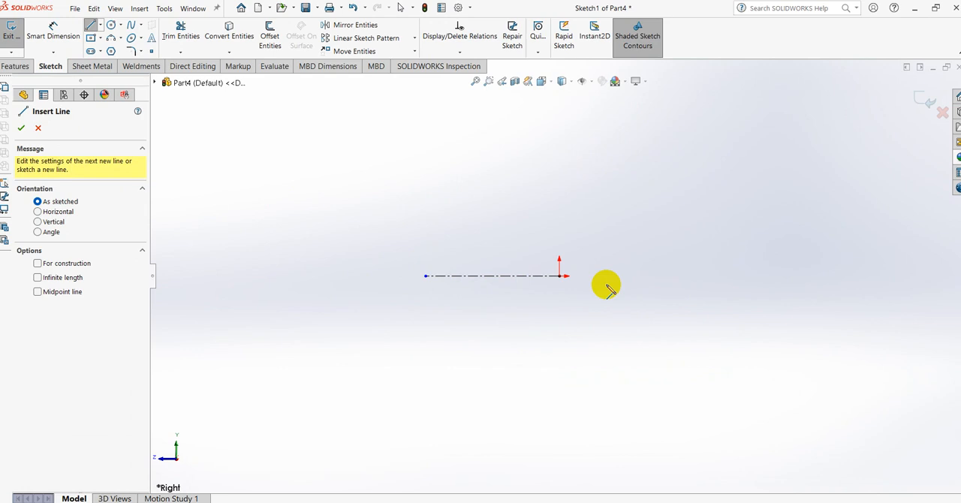
drag(559, 274, 559, 225)
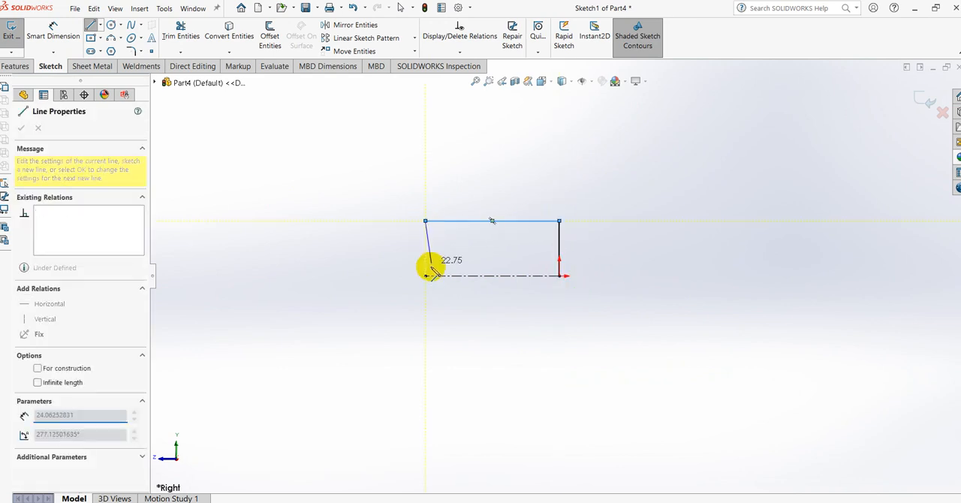
right_click(559, 240)
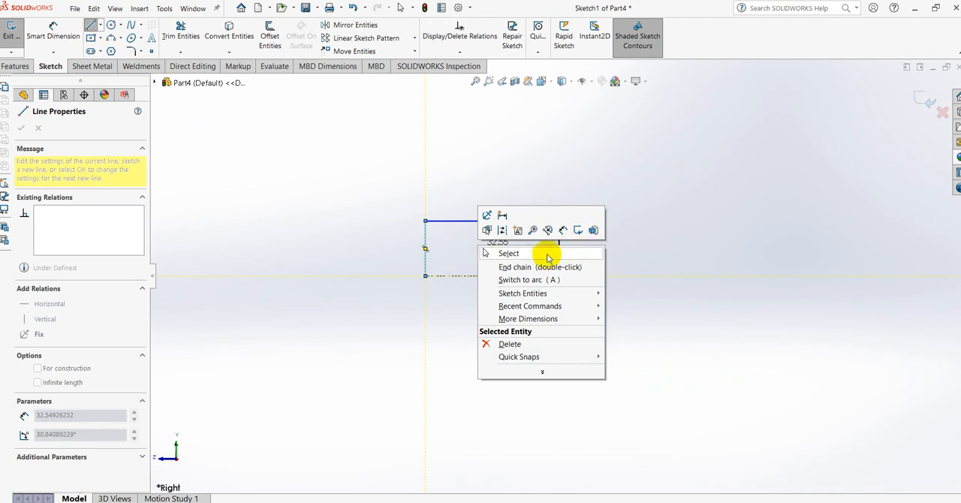
click(509, 253)
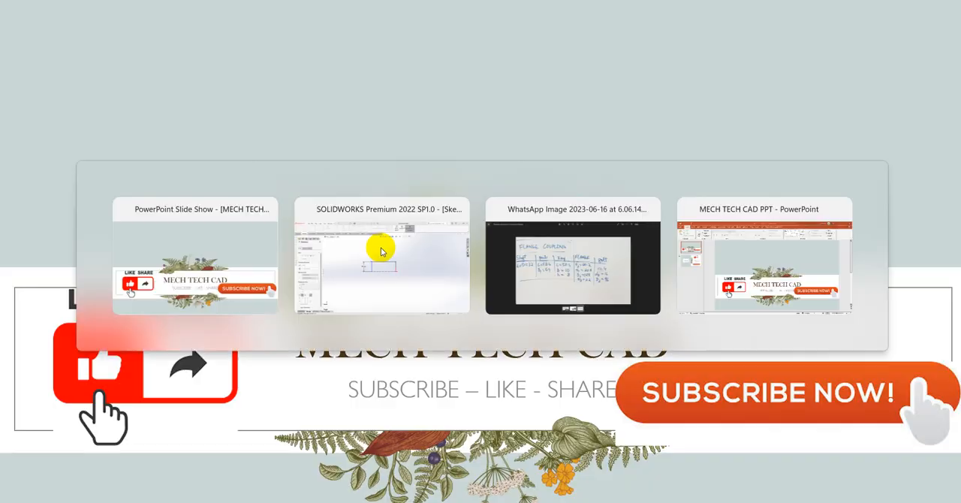
- Dimension the vertical profile line as 32/2, giving a 16 mm radius
click(571, 255)
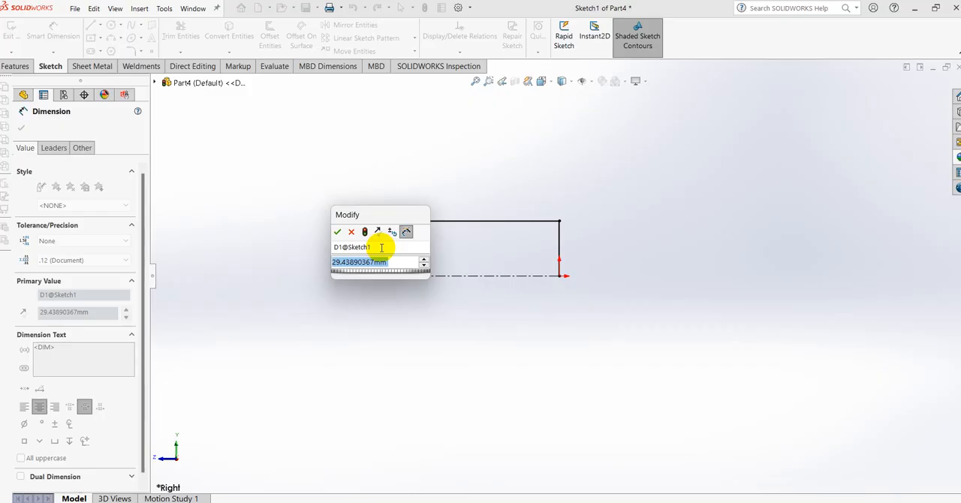
text(32/2)
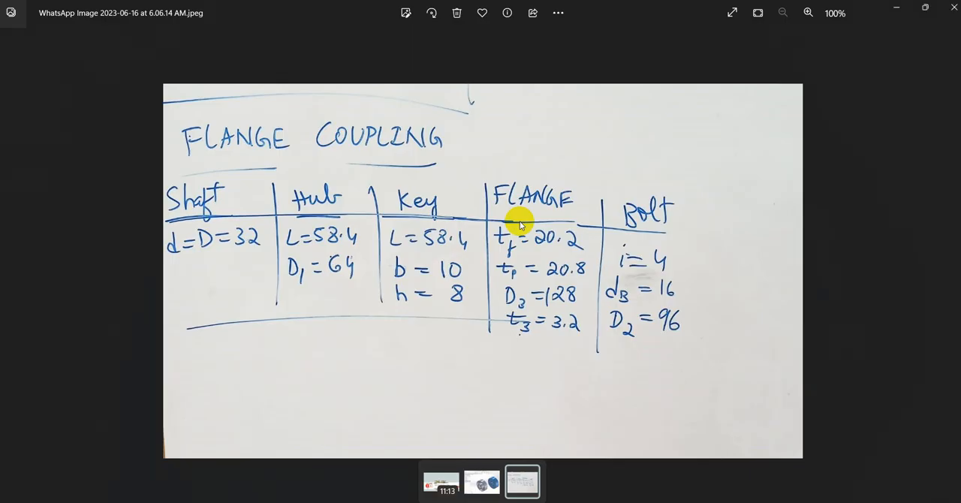
mouse_move(328, 251)
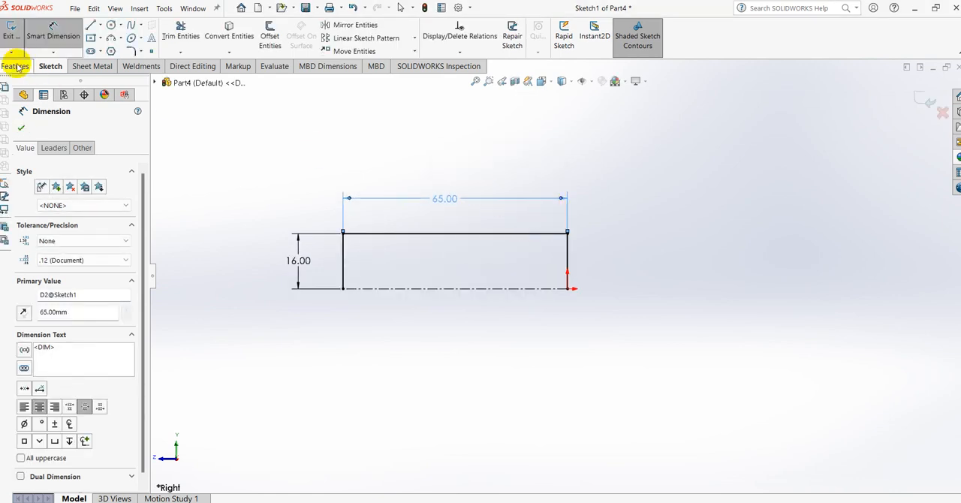
- Revolve the auto-closed profile about the centreline and orbit toward the end face
click(52, 30)
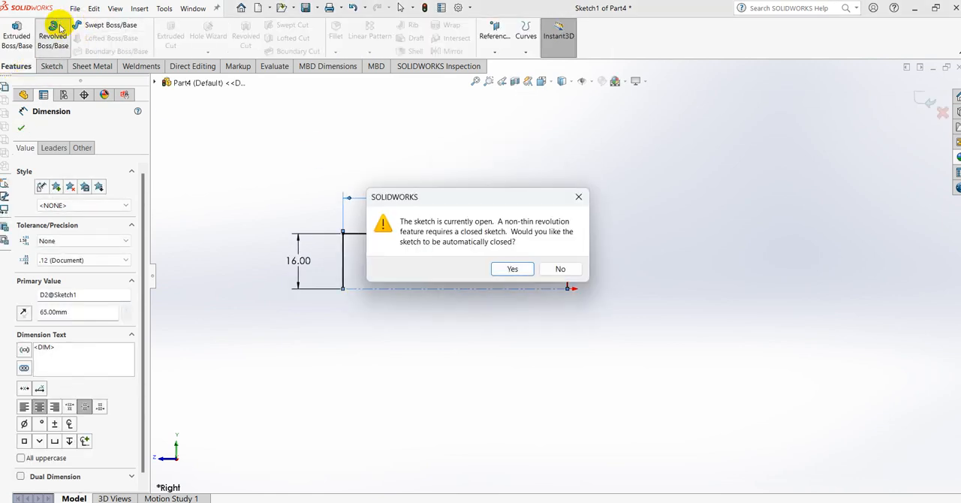
click(511, 269)
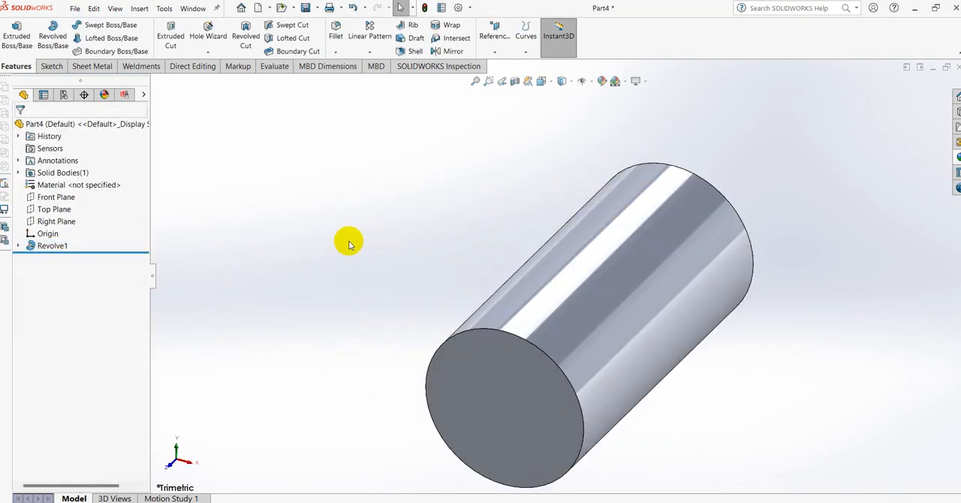
drag(349, 242, 769, 278)
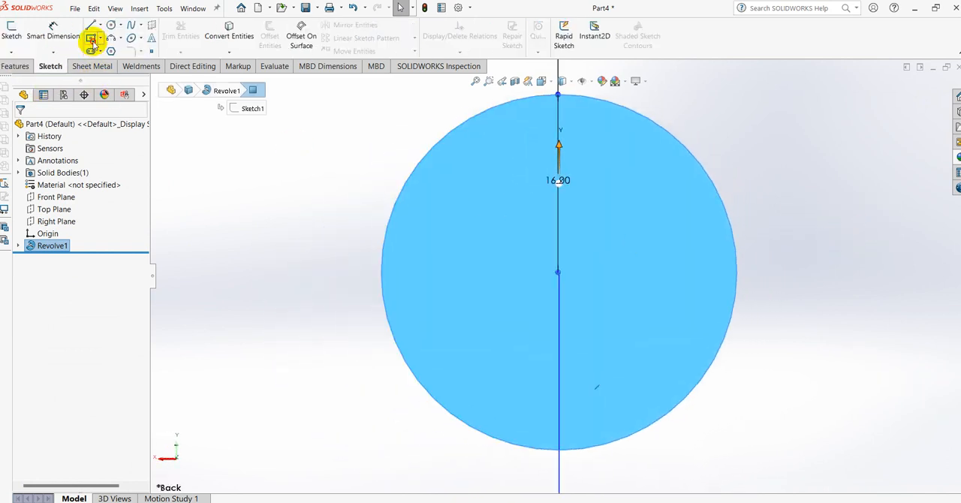
- Draw a center rectangle on the end face's top edge, then orbit to an angled view
click(92, 39)
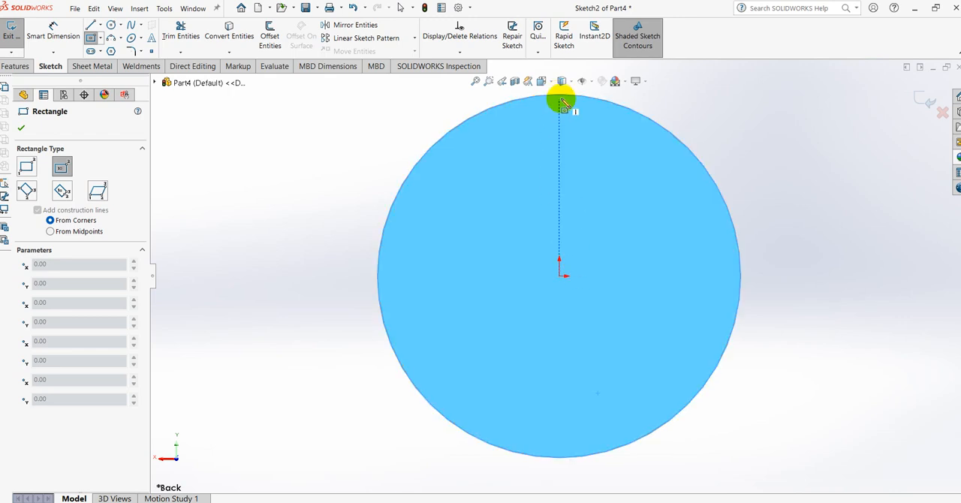
drag(559, 102, 595, 191)
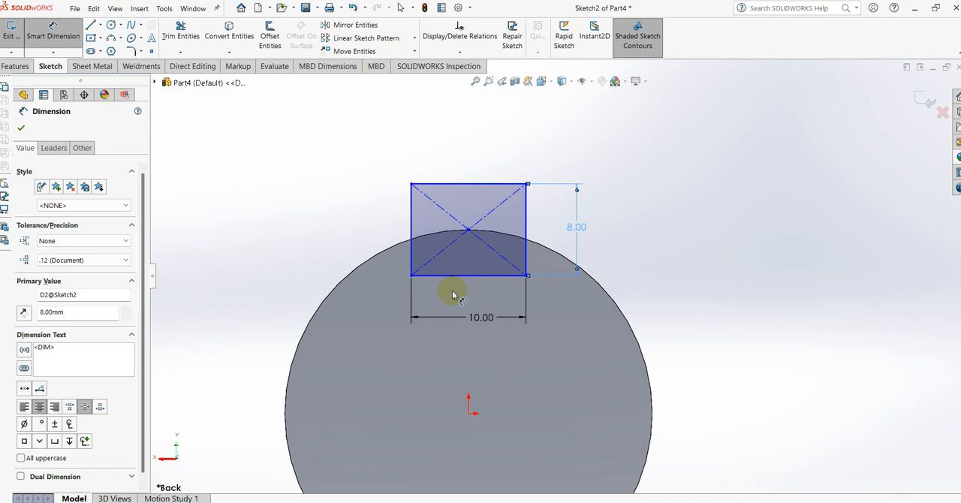
drag(465, 292, 690, 247)
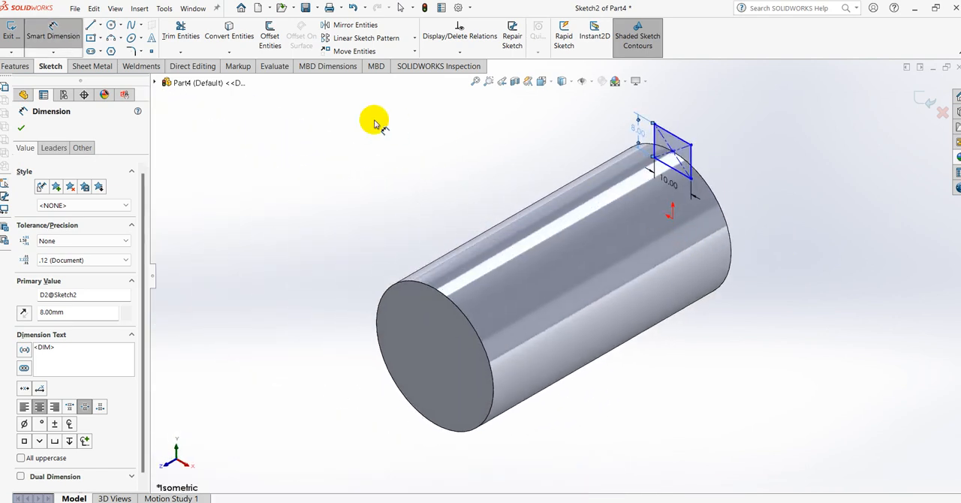
- Extrude-cut the rectangle Blind to 58.4 mm, creating Cut-Extrude1
click(16, 66)
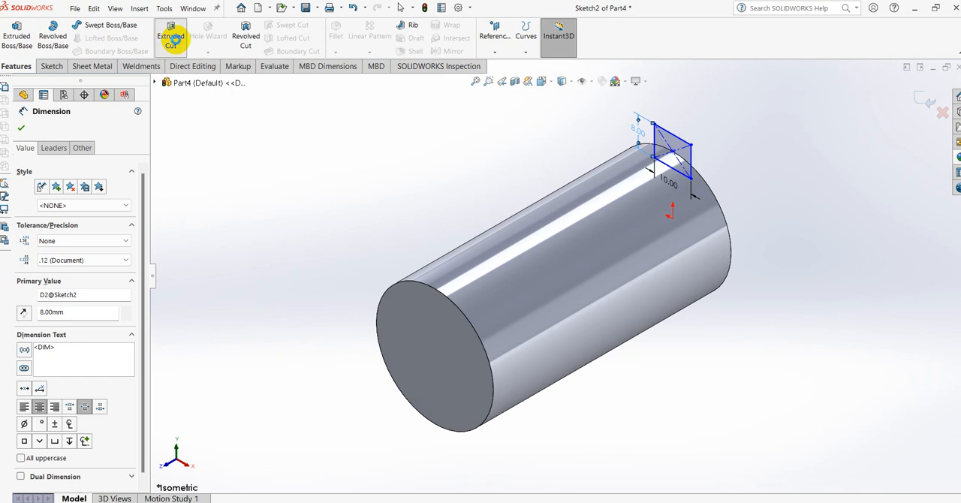
click(170, 36)
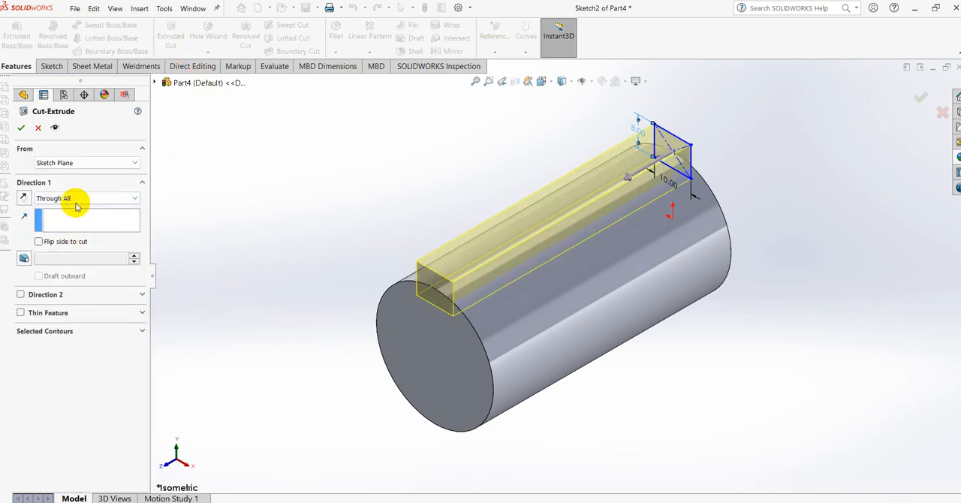
click(75, 198)
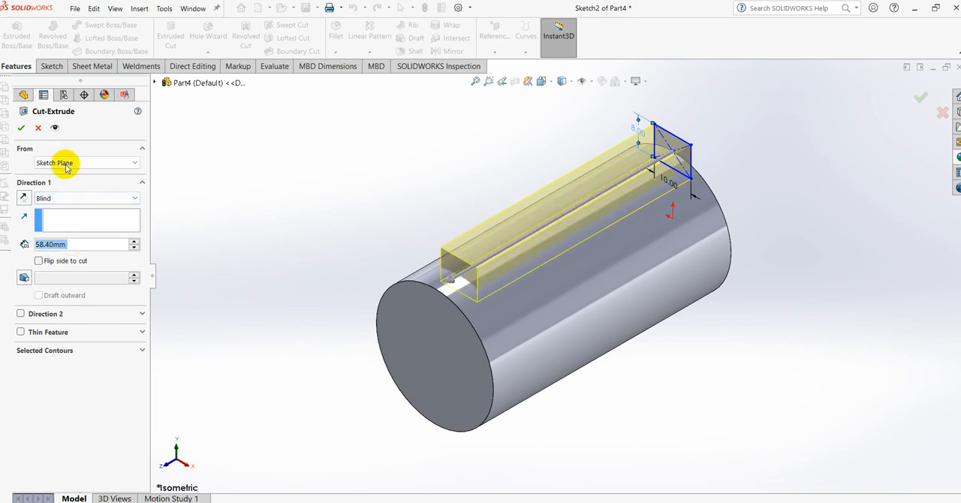
click(21, 127)
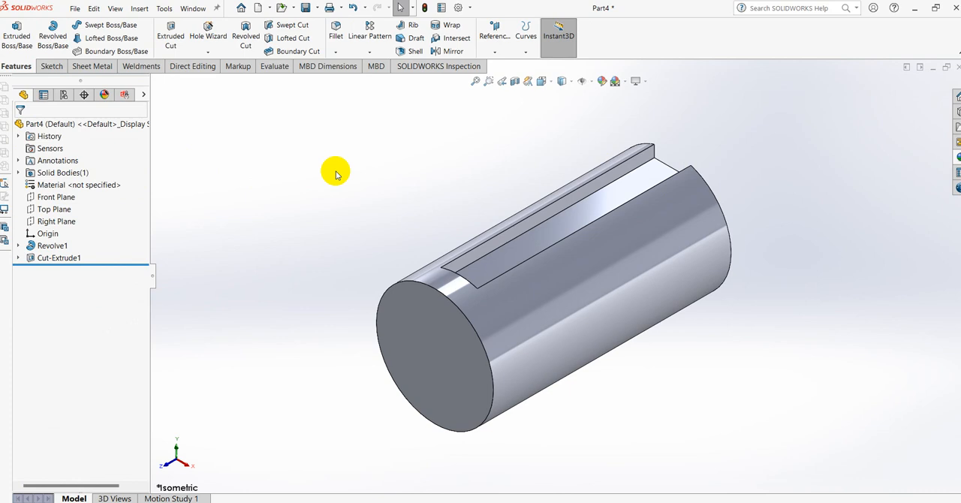
- Save the shaft part as DRIVER SHAFT
click(75, 9)
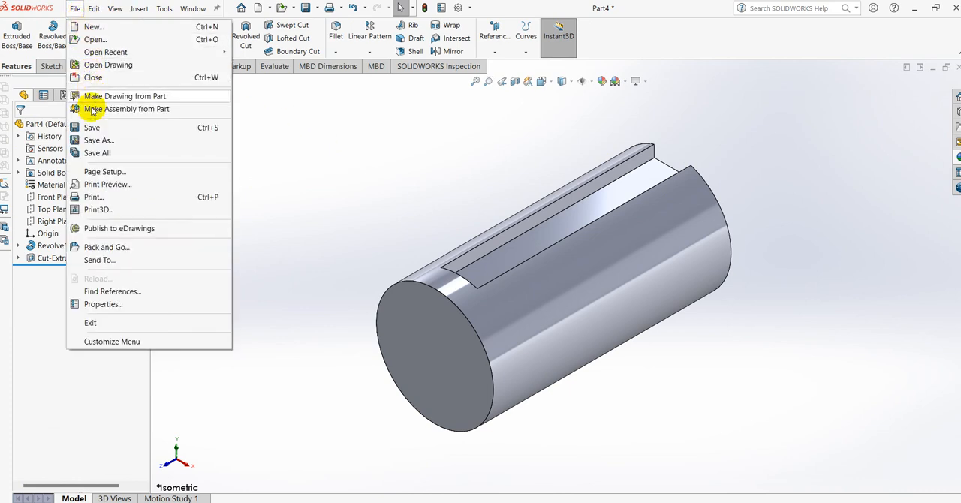
click(99, 141)
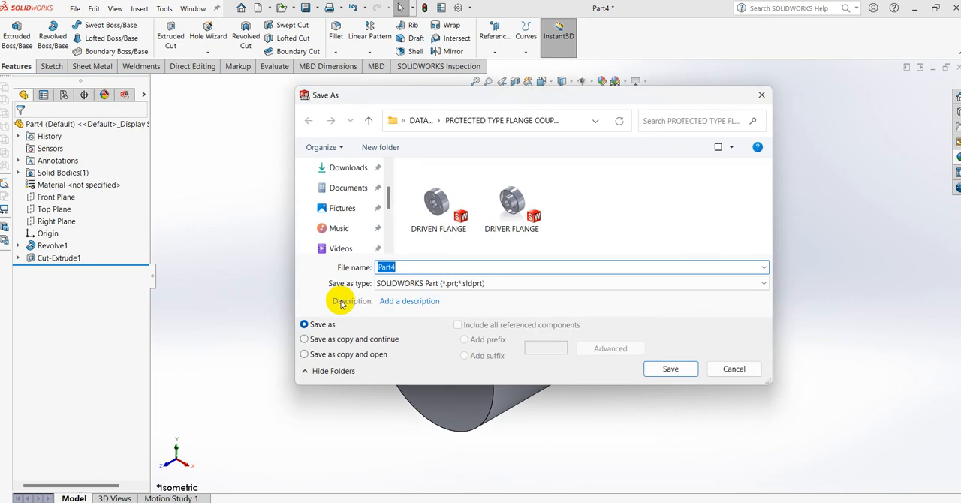
text(DRIVER SHAFT)
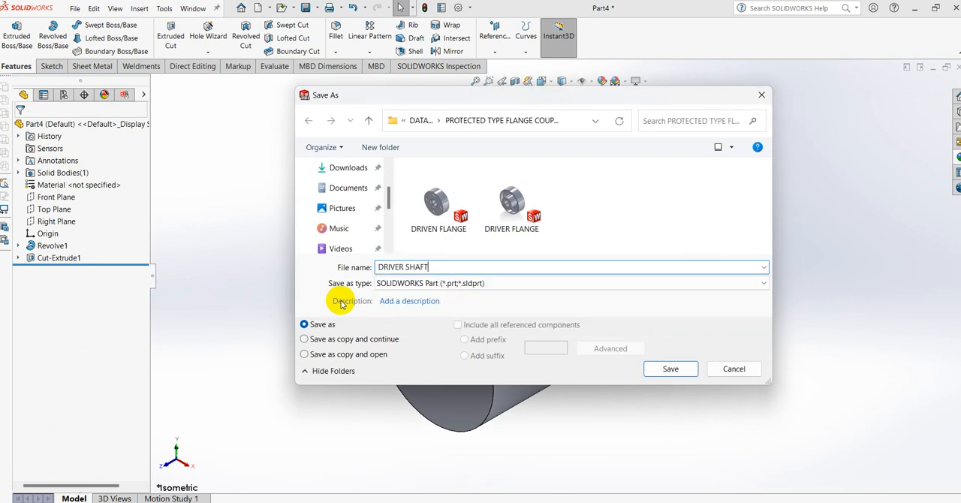
click(669, 368)
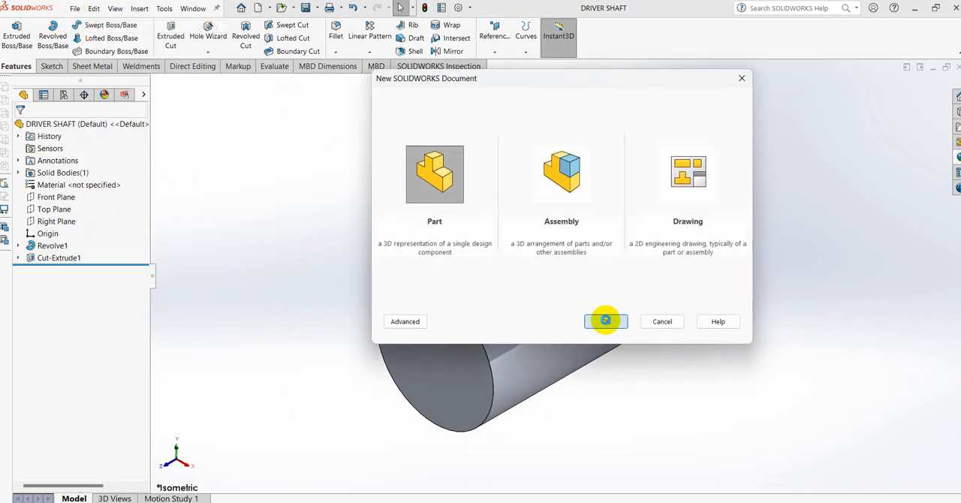
- Start a new part and sketch a 32 mm diameter circle at the Front Plane origin
click(605, 321)
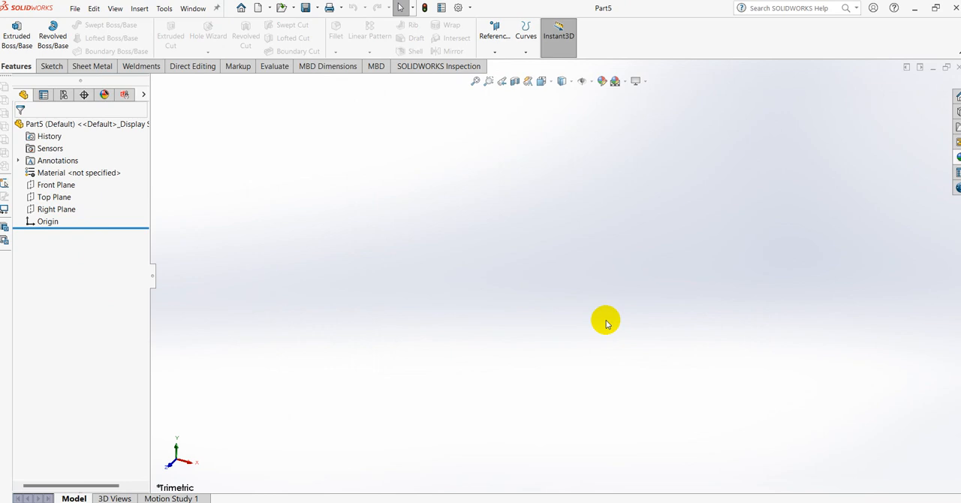
click(58, 209)
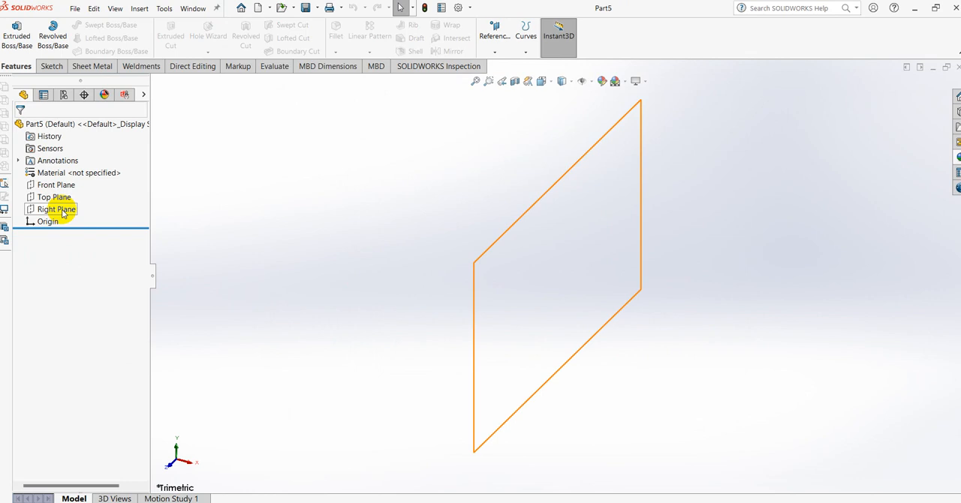
click(57, 184)
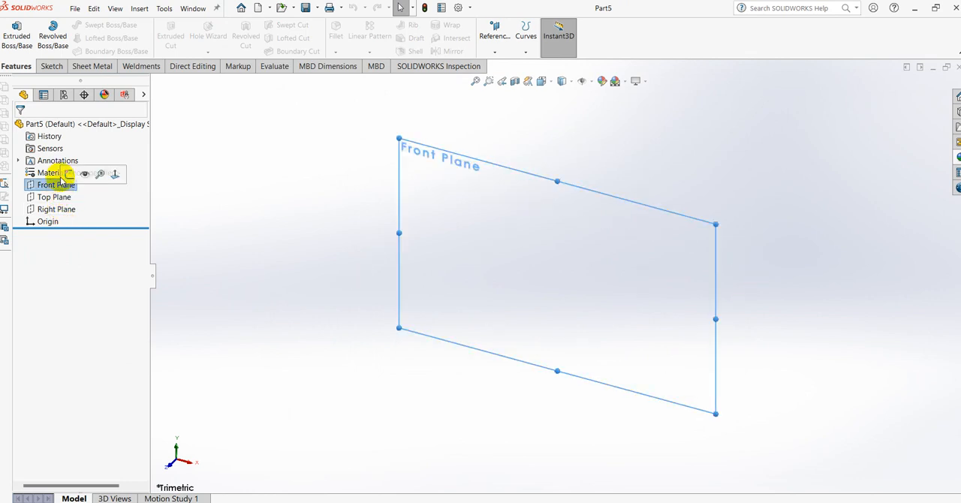
right_click(57, 185)
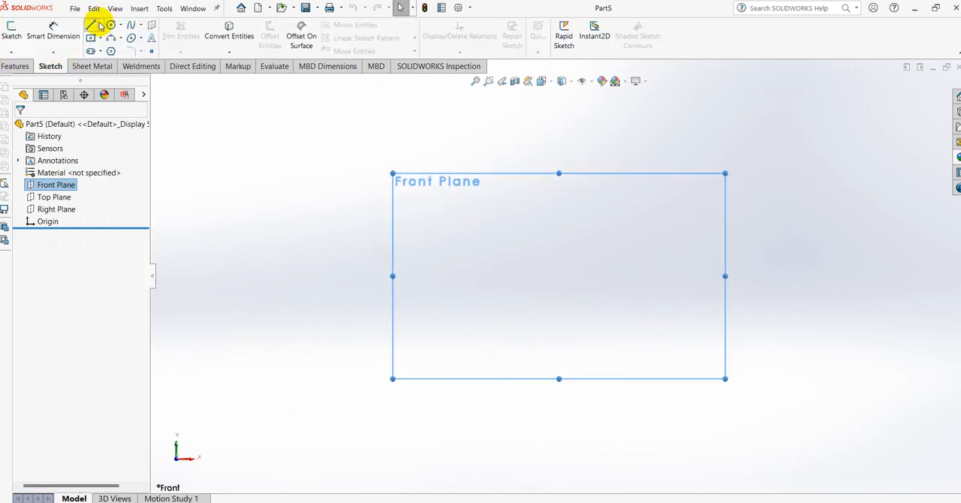
click(92, 24)
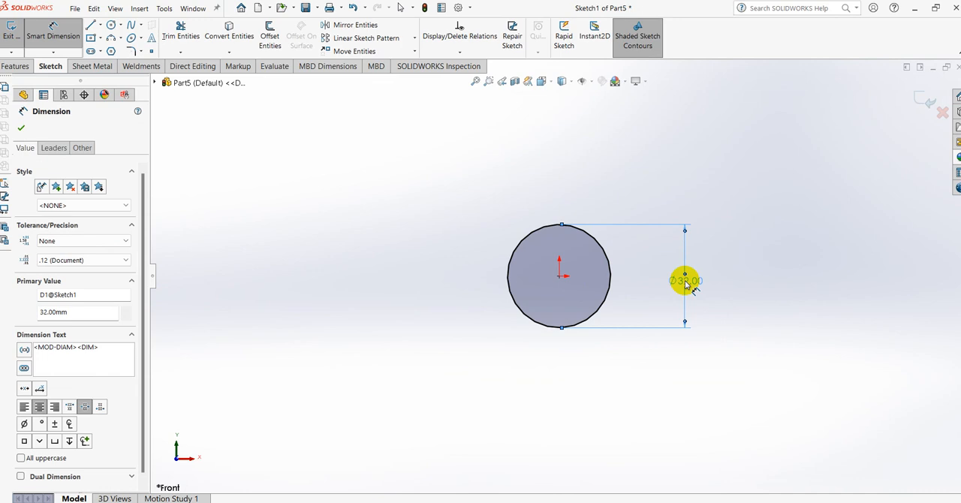
click(15, 66)
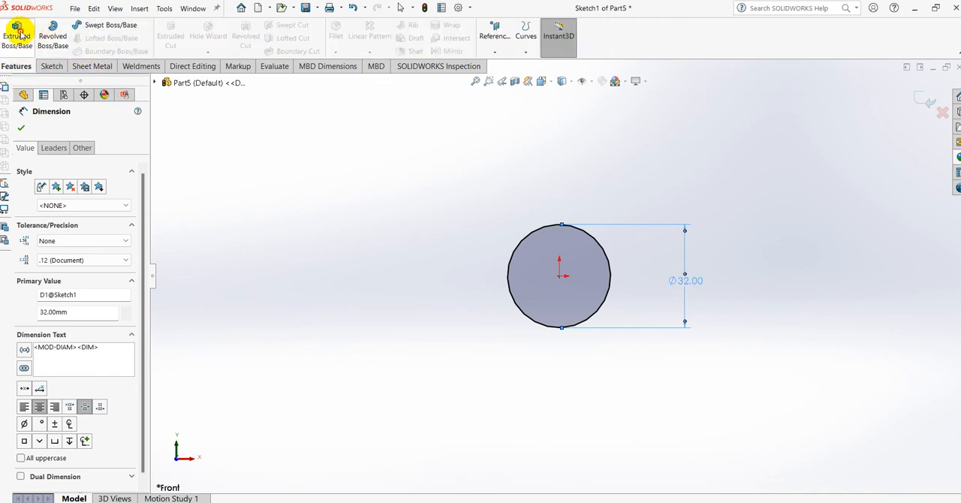
- Extrude the circle 65 mm into Boss-Extrude1 and select its end face
click(16, 36)
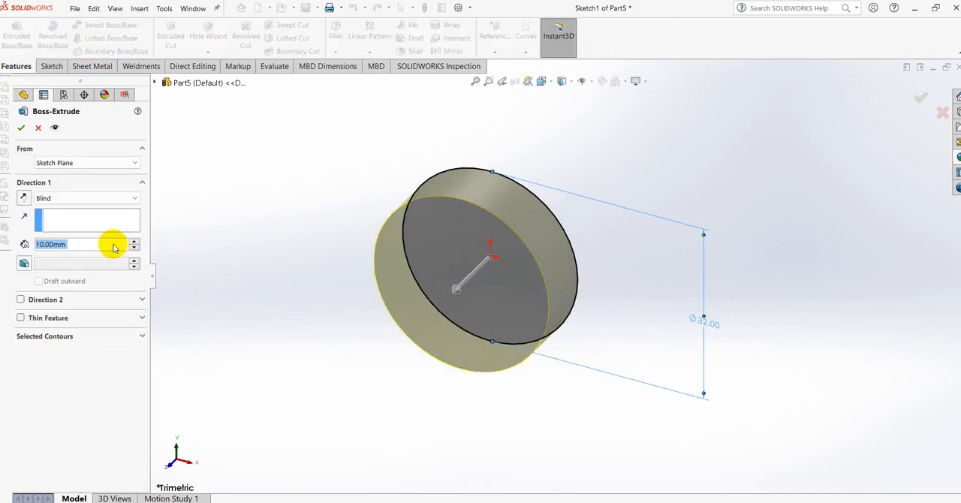
text(65)
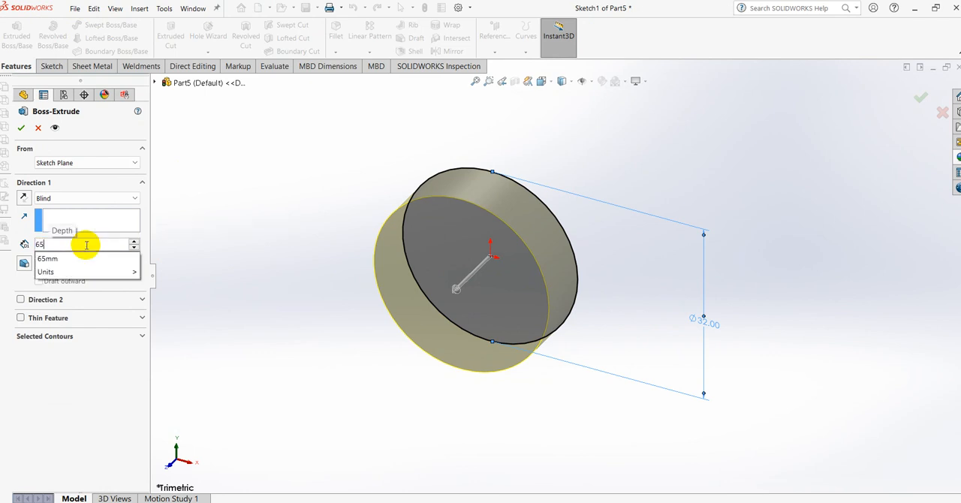
click(21, 127)
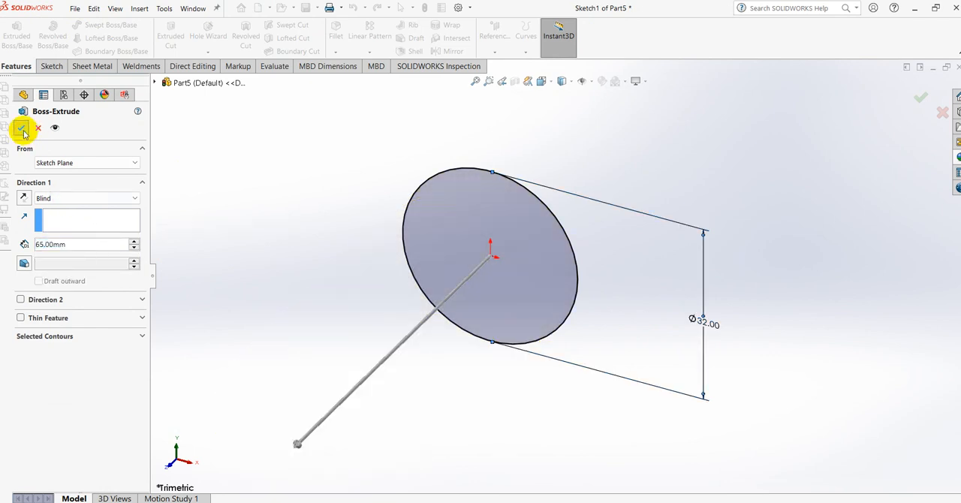
click(21, 128)
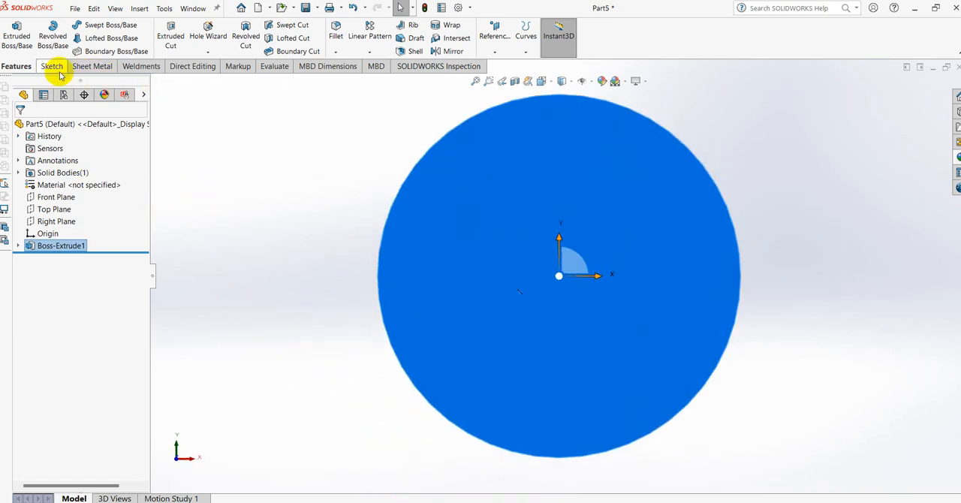
- Sketch a 10 mm by 8 mm center rectangle on the end face's rim
click(52, 66)
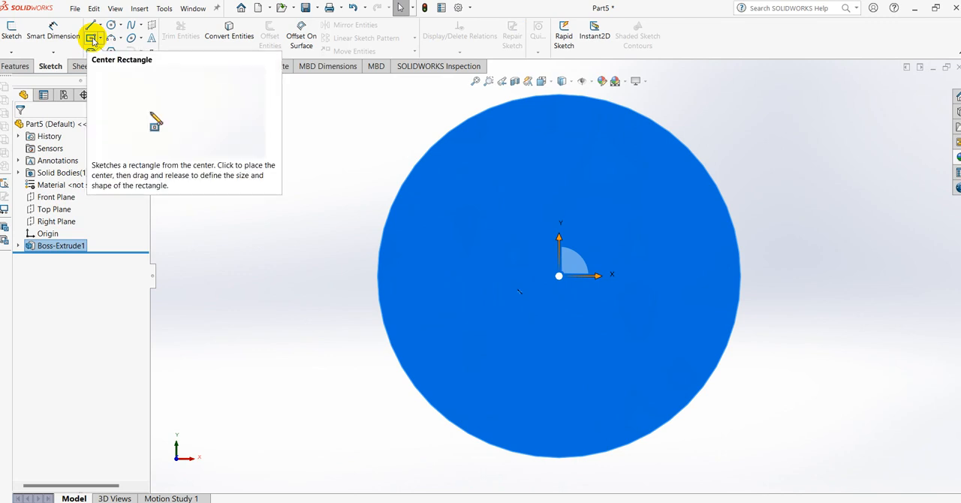
click(92, 37)
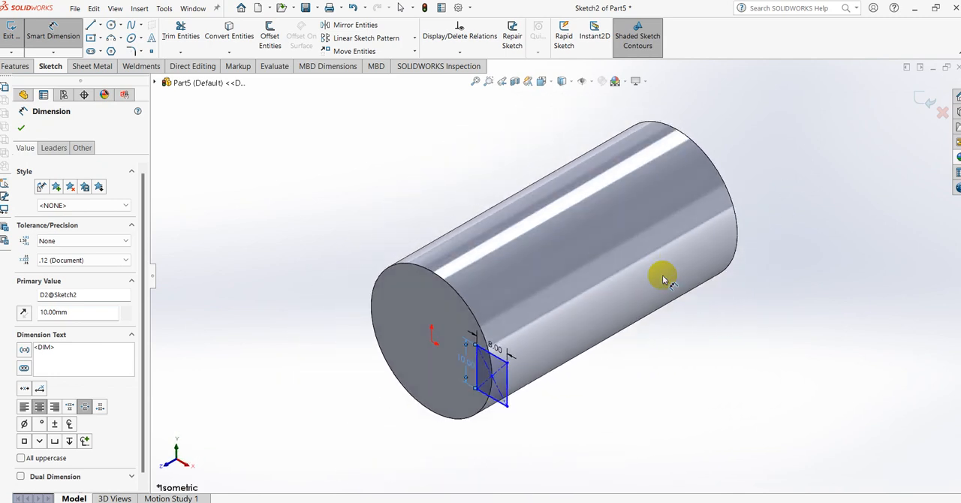
click(15, 66)
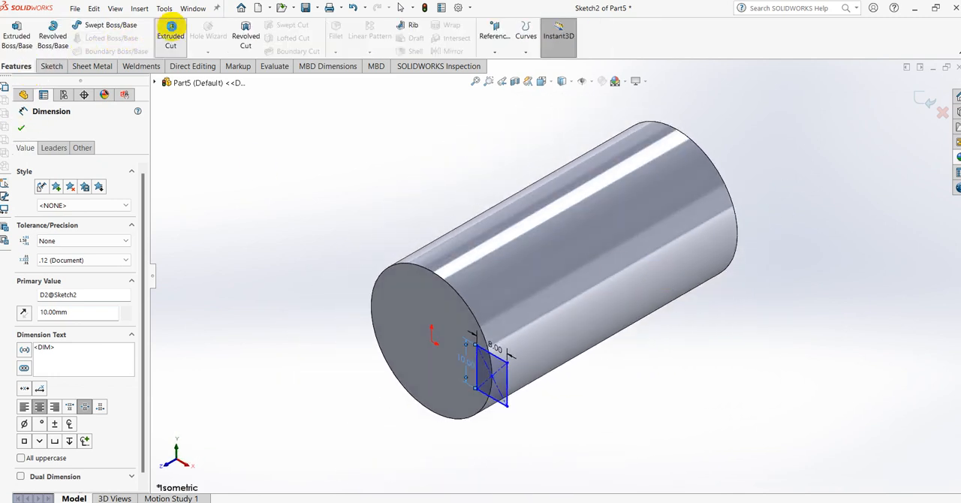
- Extrude-cut the rectangle Blind 58.40 mm to form the keyway
click(170, 36)
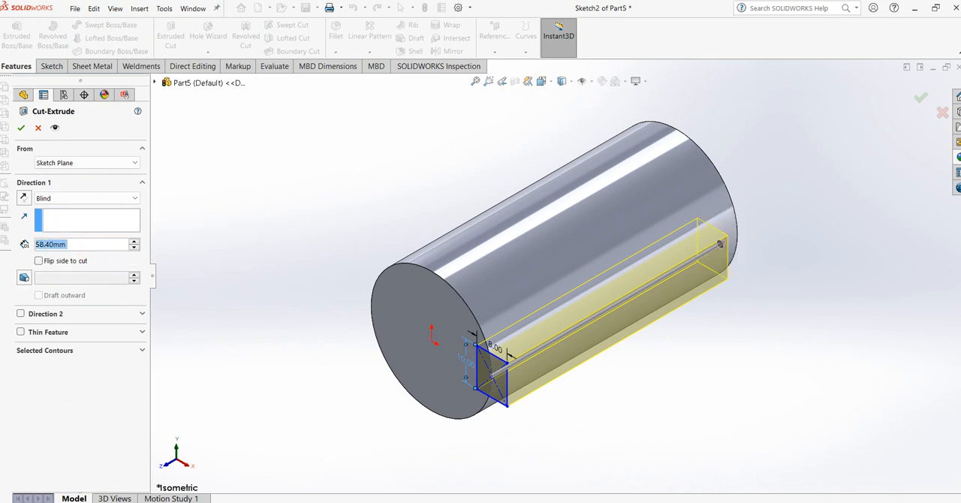
click(21, 128)
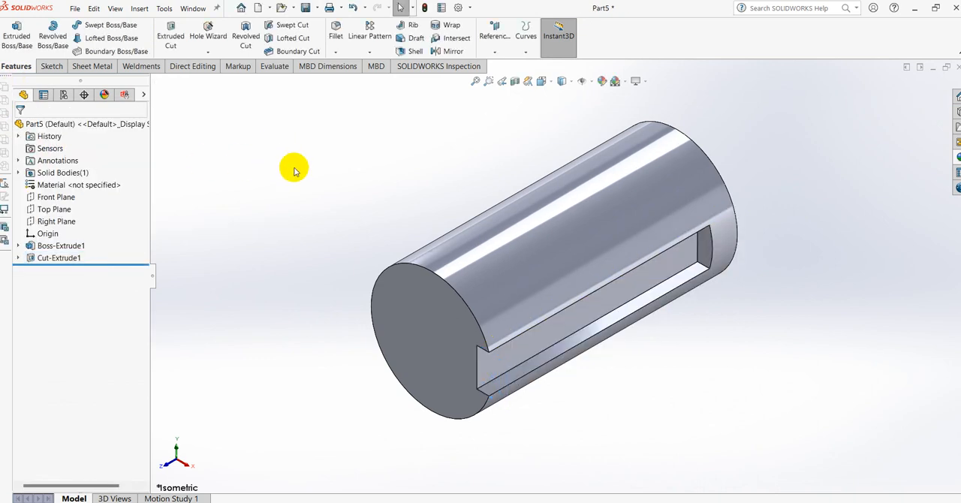
click(74, 8)
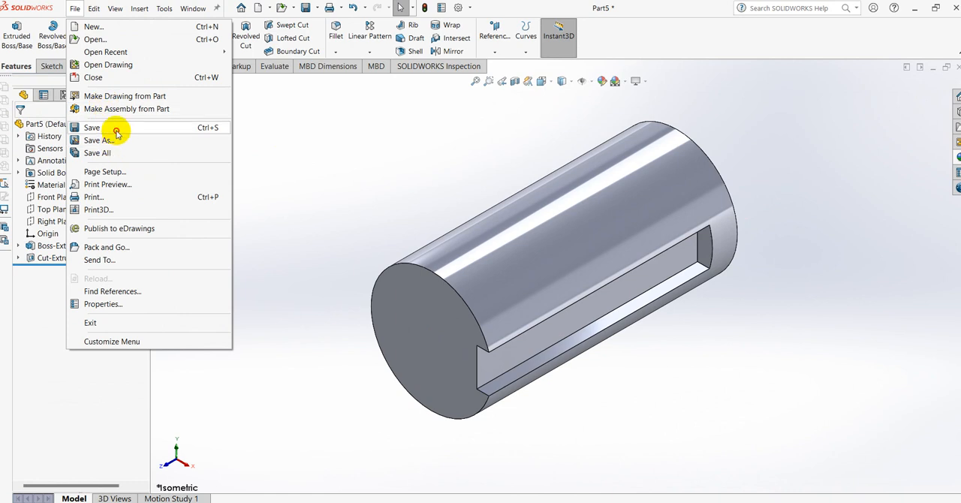
- Save the keyed cylinder as 'DRIVEN SHAFT', then begin a new SOLIDWORKS document
click(98, 140)
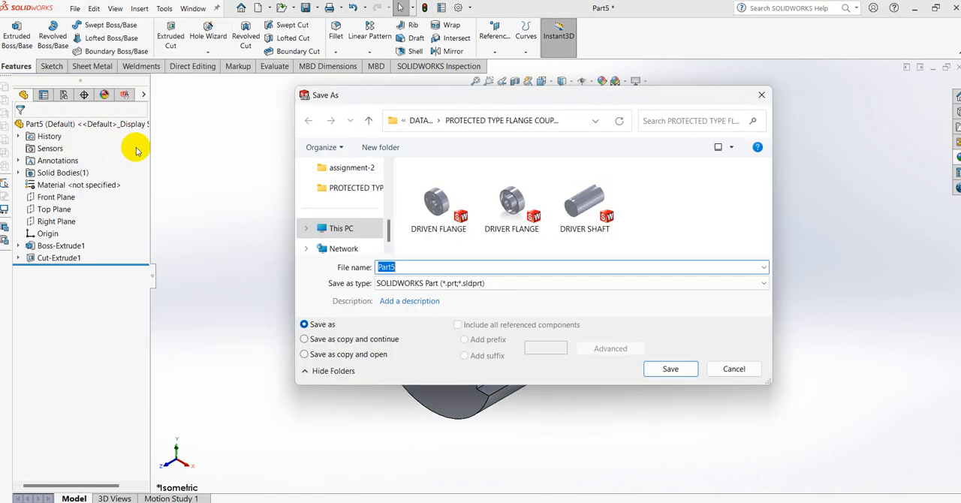
text(DRIVEN SHAFT)
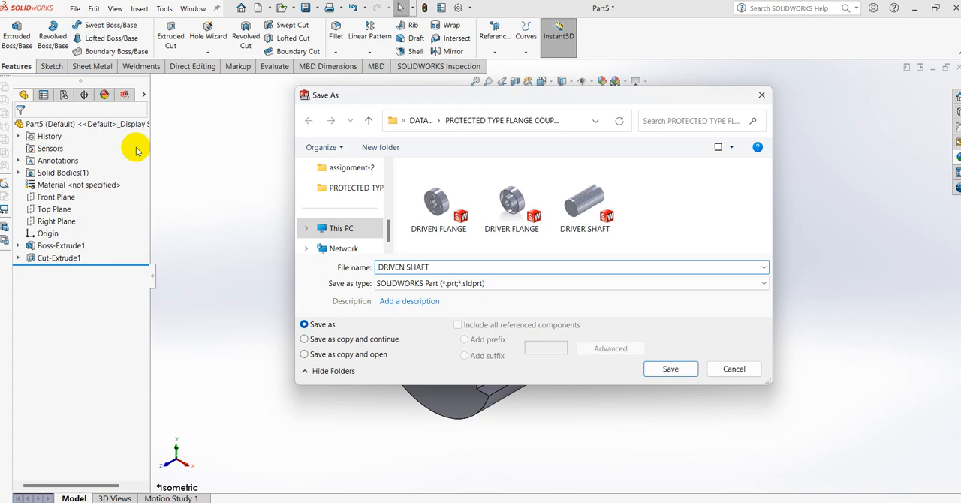
click(669, 368)
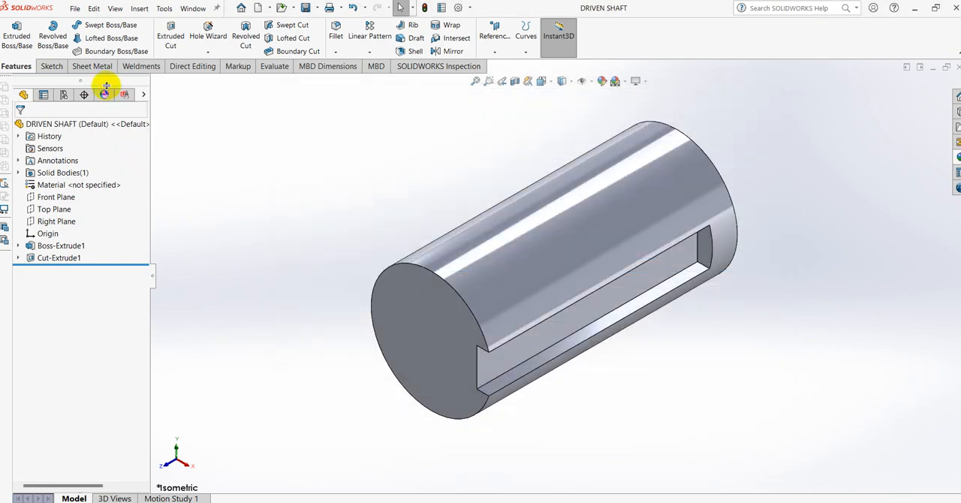
click(257, 7)
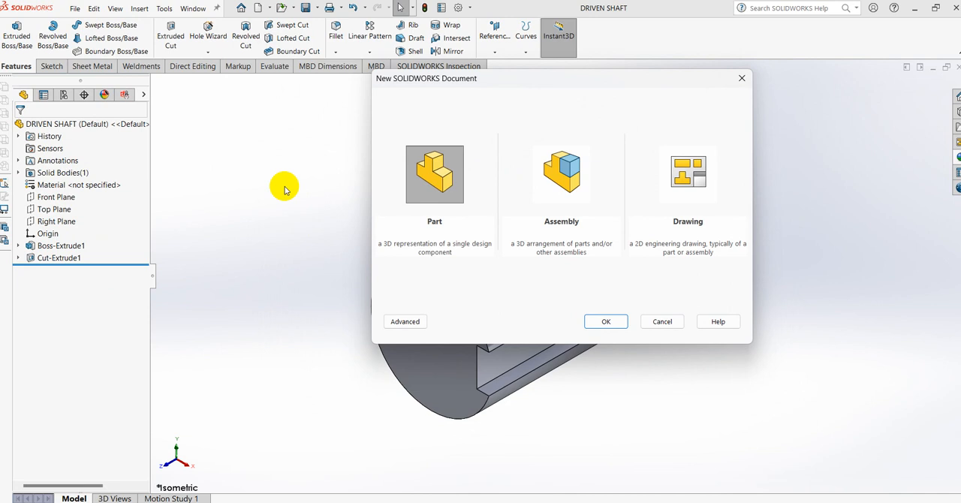
- Create a new part document and start a sketch on the Front Plane
click(605, 321)
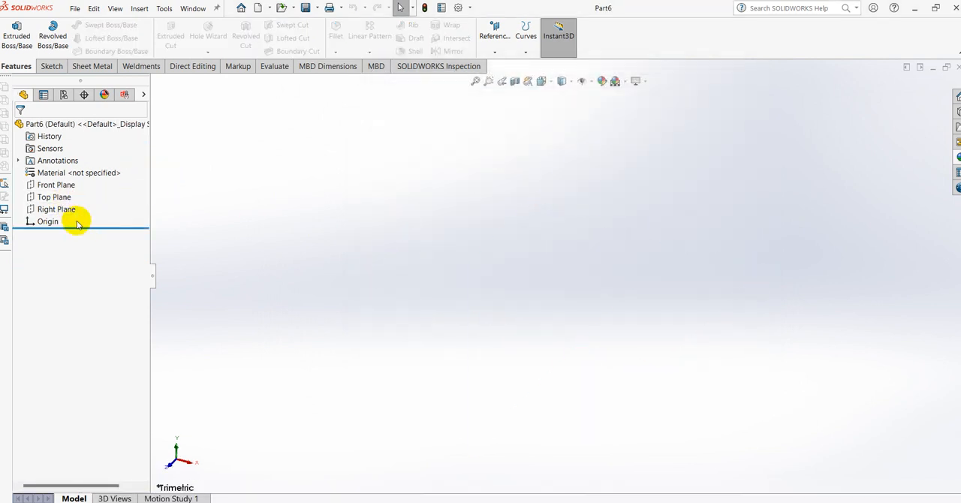
click(55, 185)
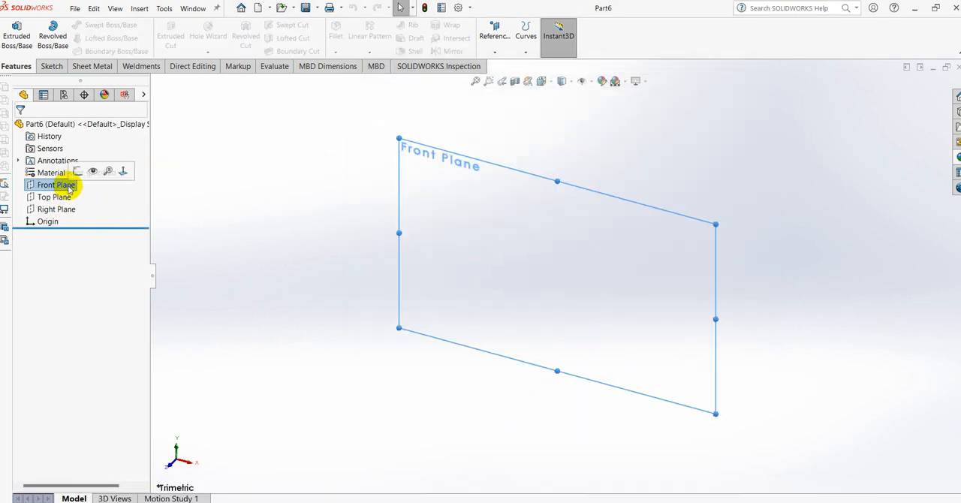
click(55, 185)
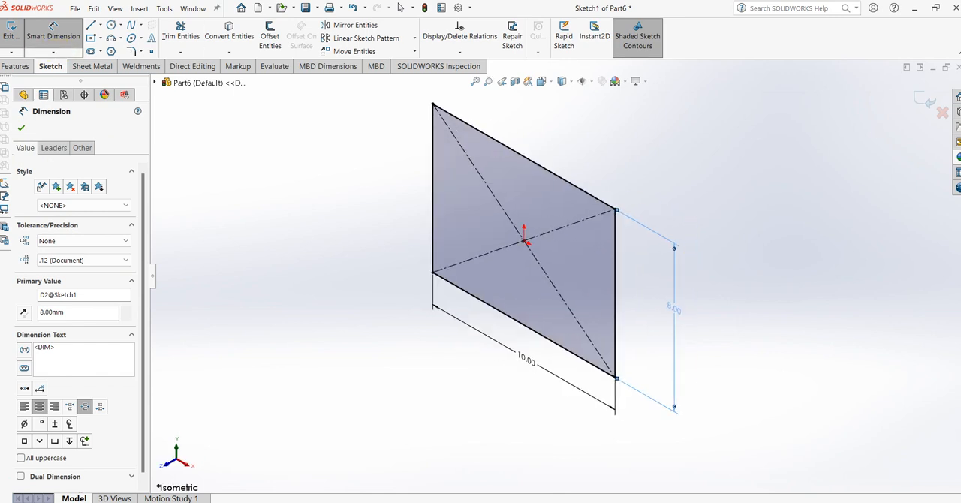
- Extrude the 10 x 8 mm rectangle 58.40 mm into Boss-Extrude1
click(16, 34)
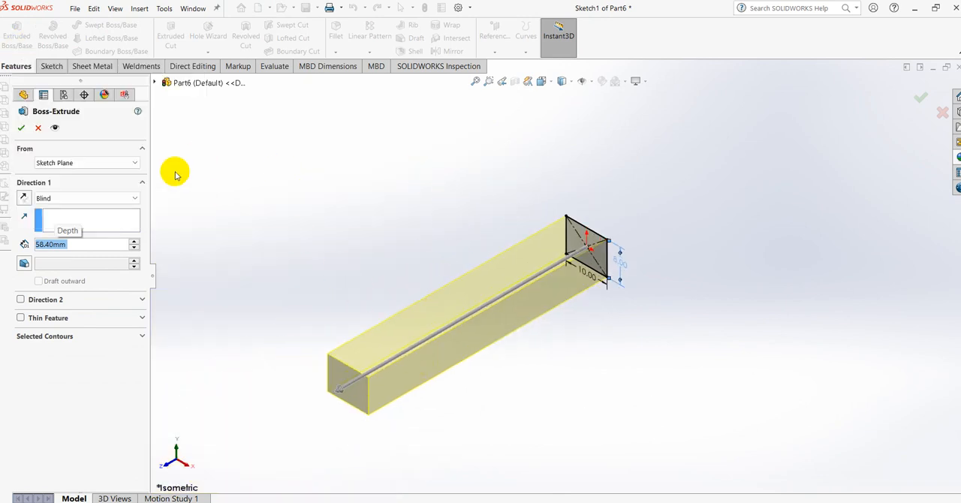
click(920, 97)
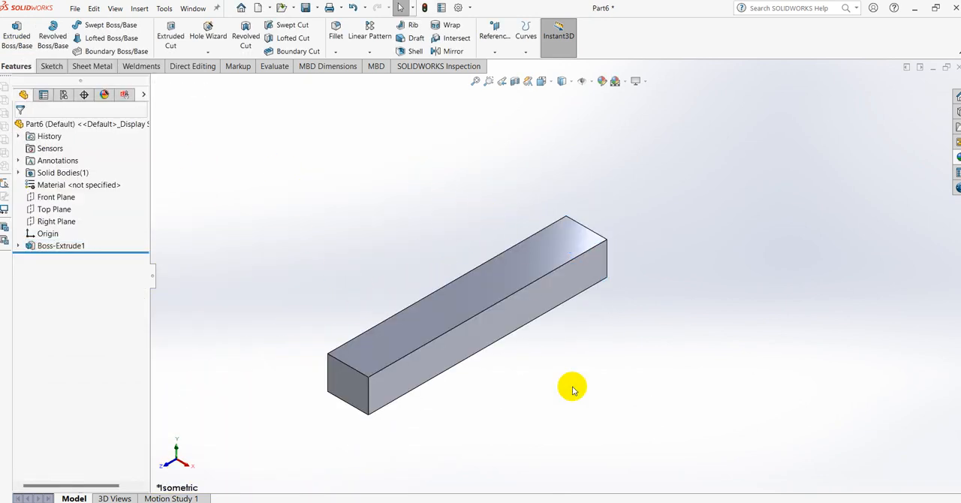
click(74, 9)
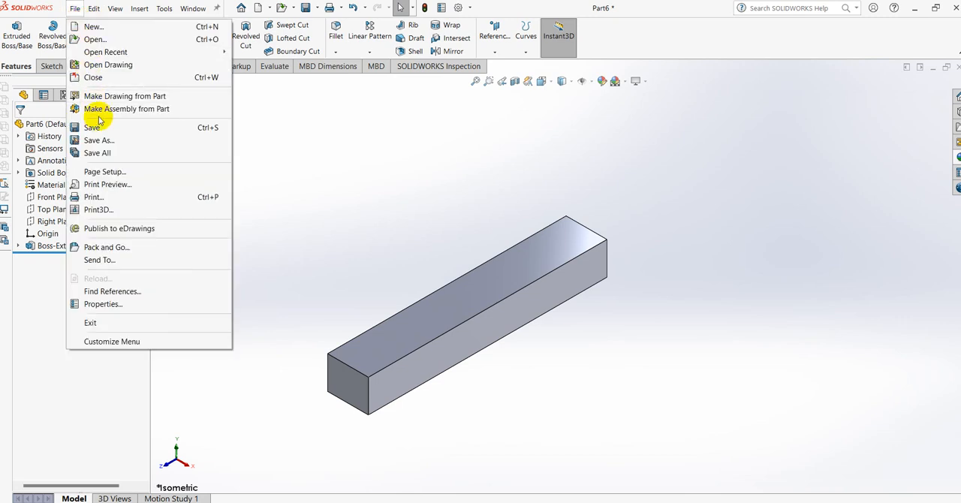
- Save the 10 x 8 x 58.40 mm bar part under the file name 'KEY'
click(98, 140)
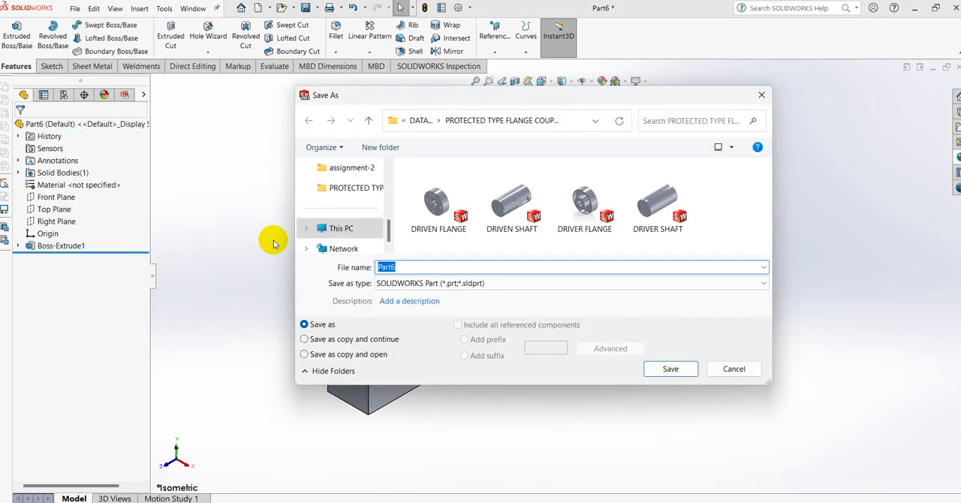
text(KEY)
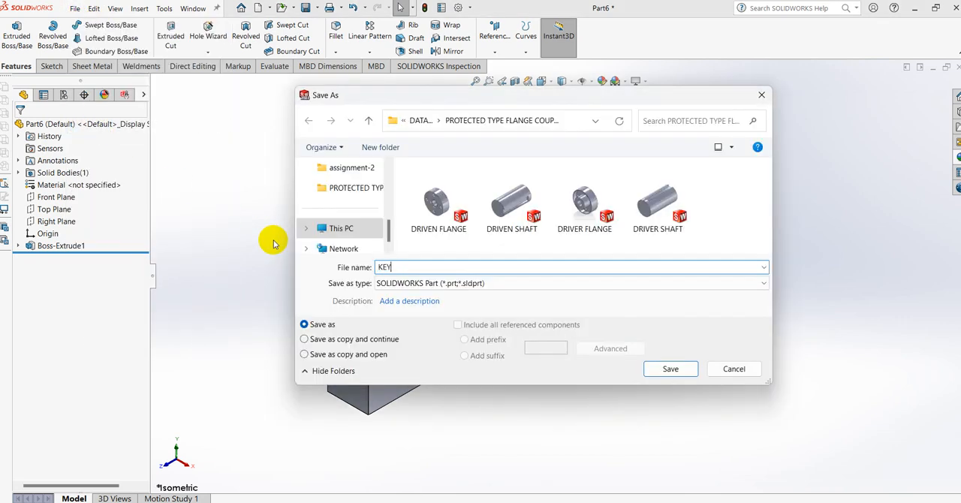
click(669, 369)
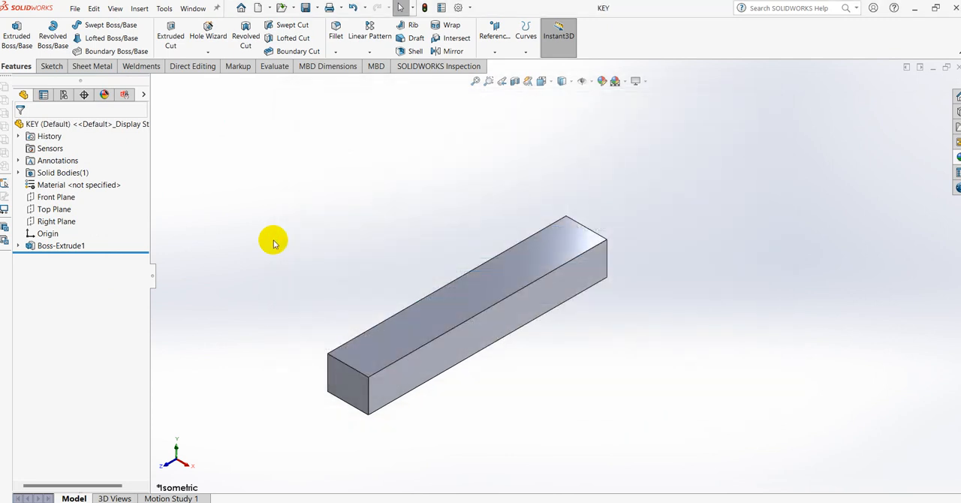
mouse_move(304, 225)
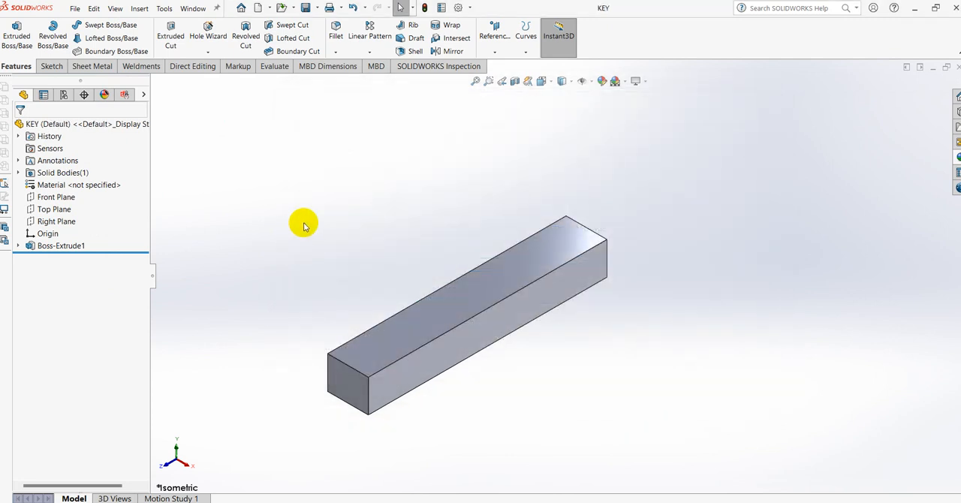